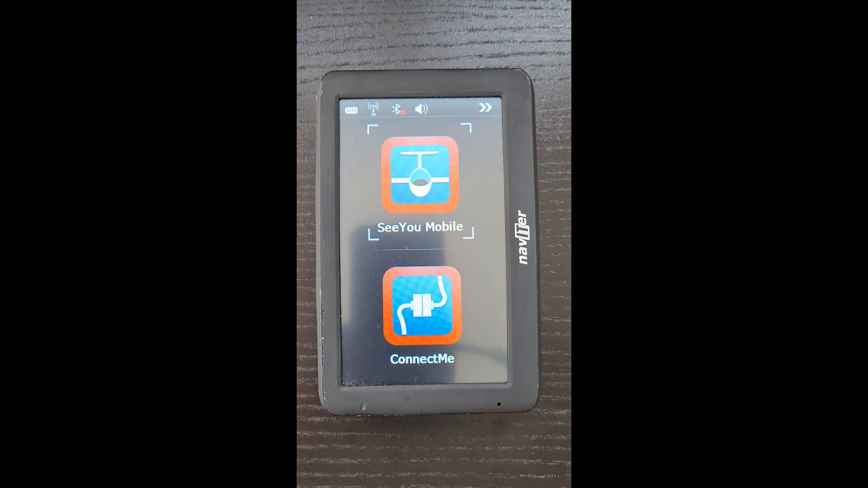
Start SeeYou Mobile from the Oudie home screen to show the JAKE RACING profile chooser
{"action": "left_click", "coordinate": [419, 176]}
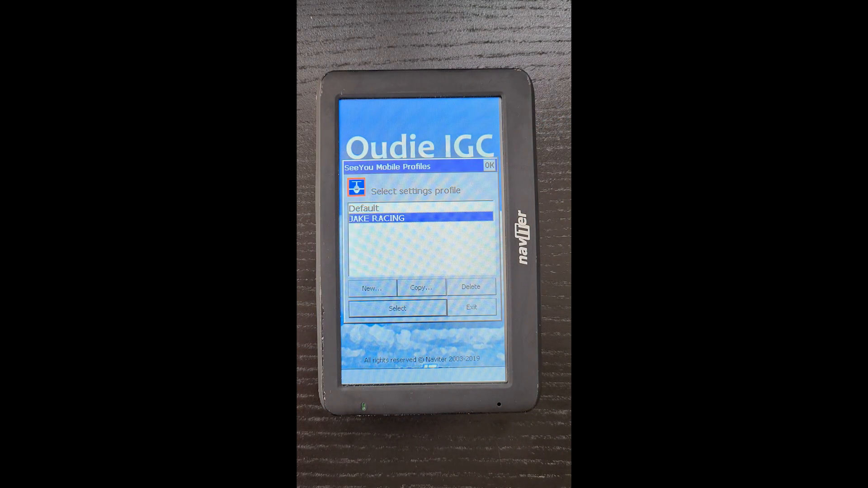